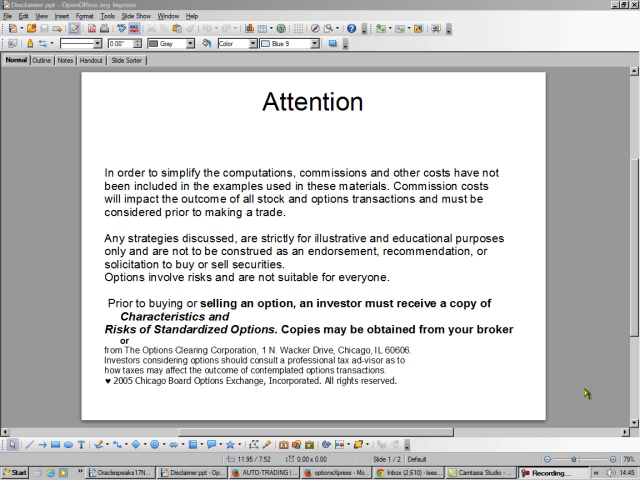
pyautogui.moveTo(584, 388)
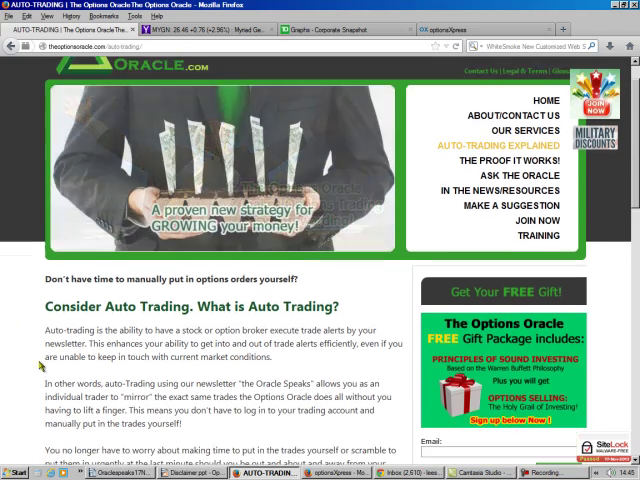
# - Scroll down The Options Oracle Auto Trading page to read the explanation
pyautogui.scroll(-3)
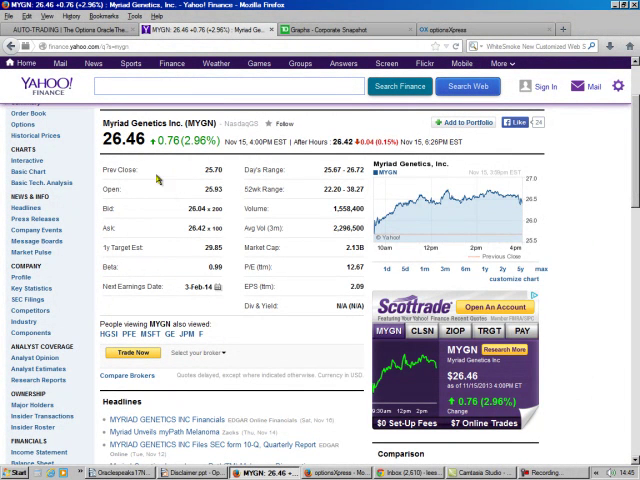
pyautogui.moveTo(164, 196)
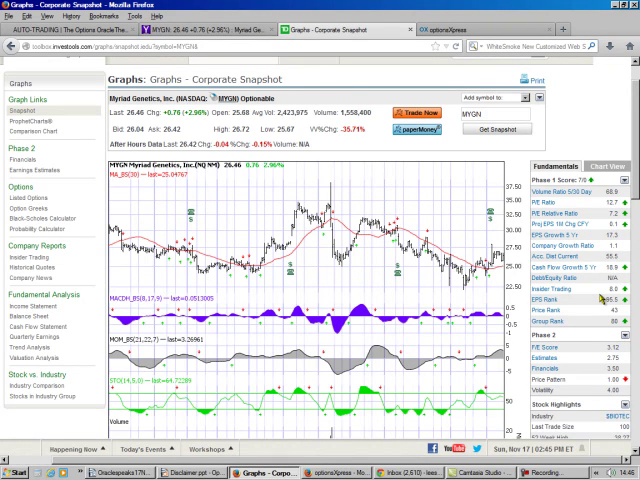
pyautogui.moveTo(598, 300)
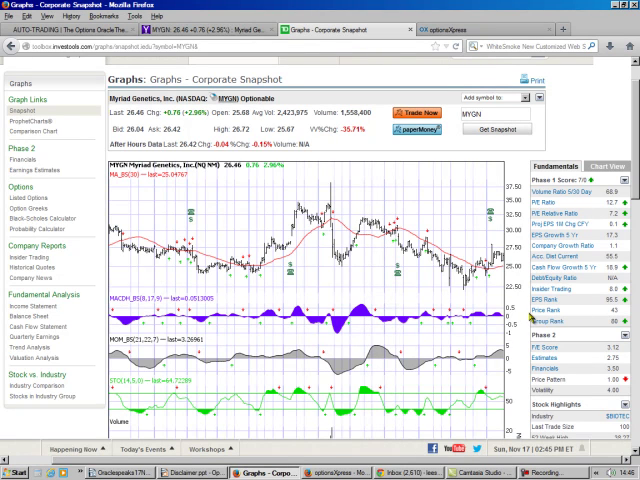
pyautogui.moveTo(312, 456)
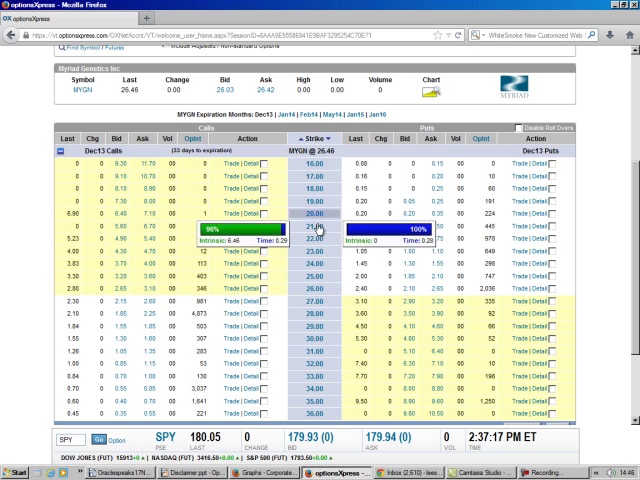
pyautogui.moveTo(320, 290)
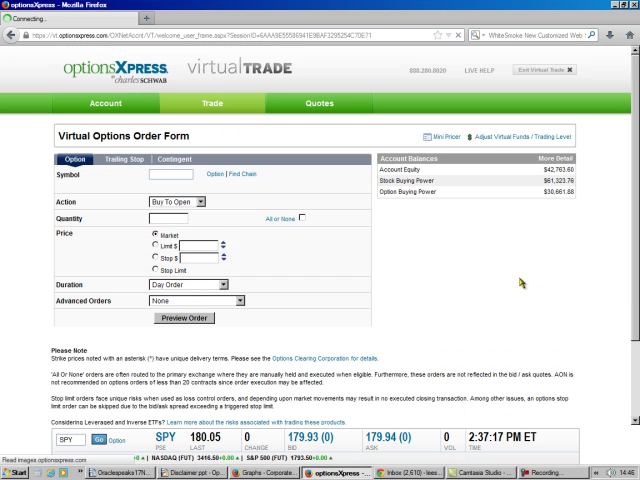
# - Enter MYGN with Market price type and preview the virtual put order
pyautogui.write('MYGN')
pyautogui.write('2')
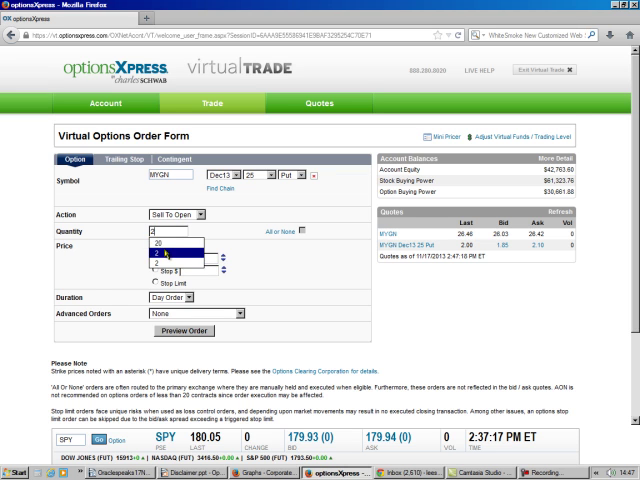
pyautogui.click(156, 252)
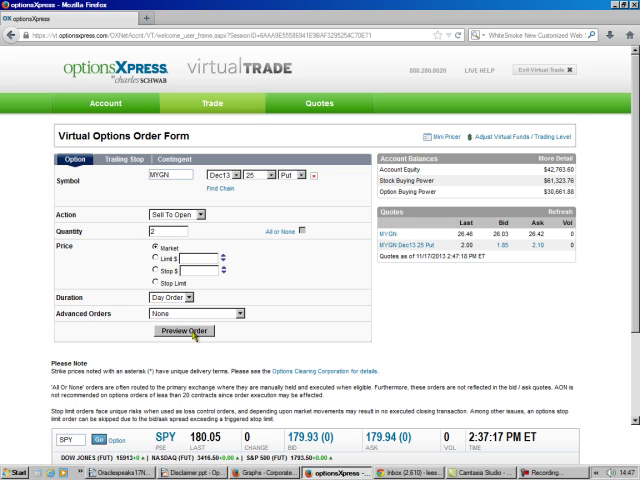
pyautogui.click(184, 332)
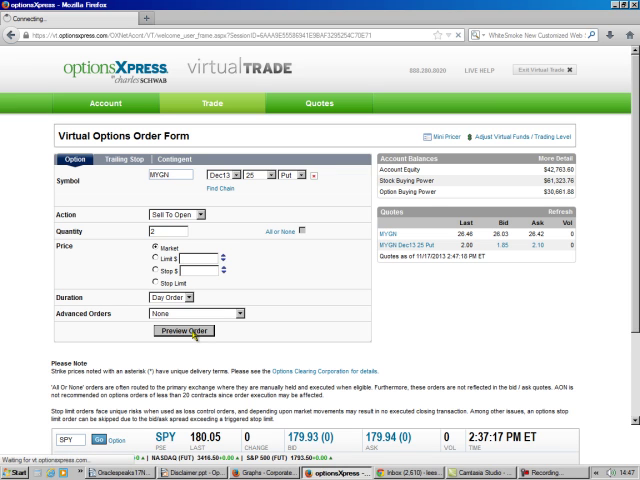
pyautogui.click(184, 332)
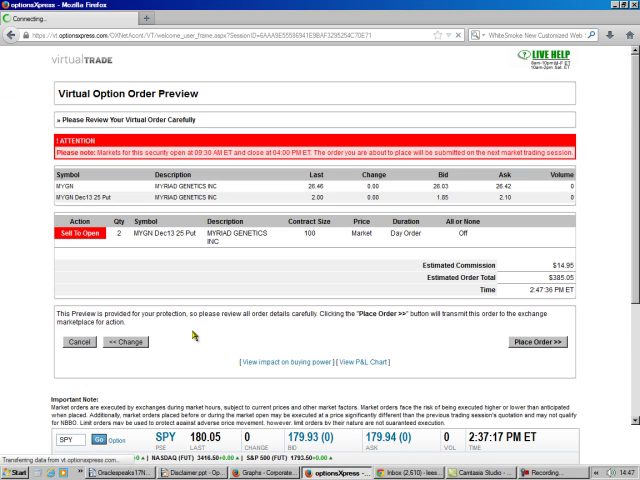